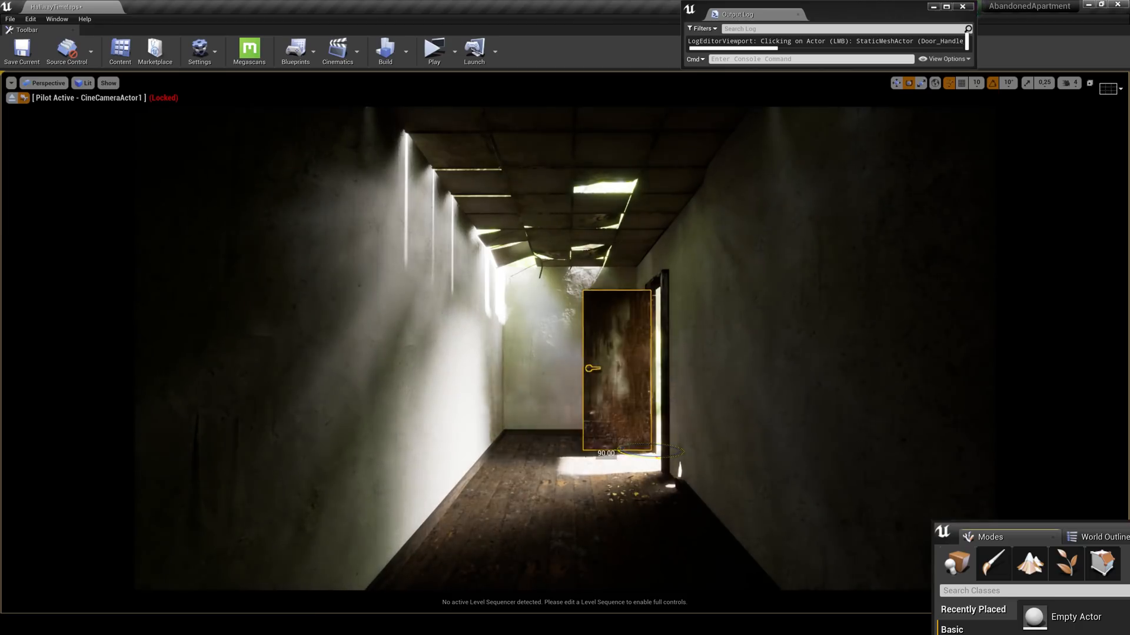
# Select the corridor door in the piloted CineCameraActor1 view and delete it.
pyautogui.click(642, 341)
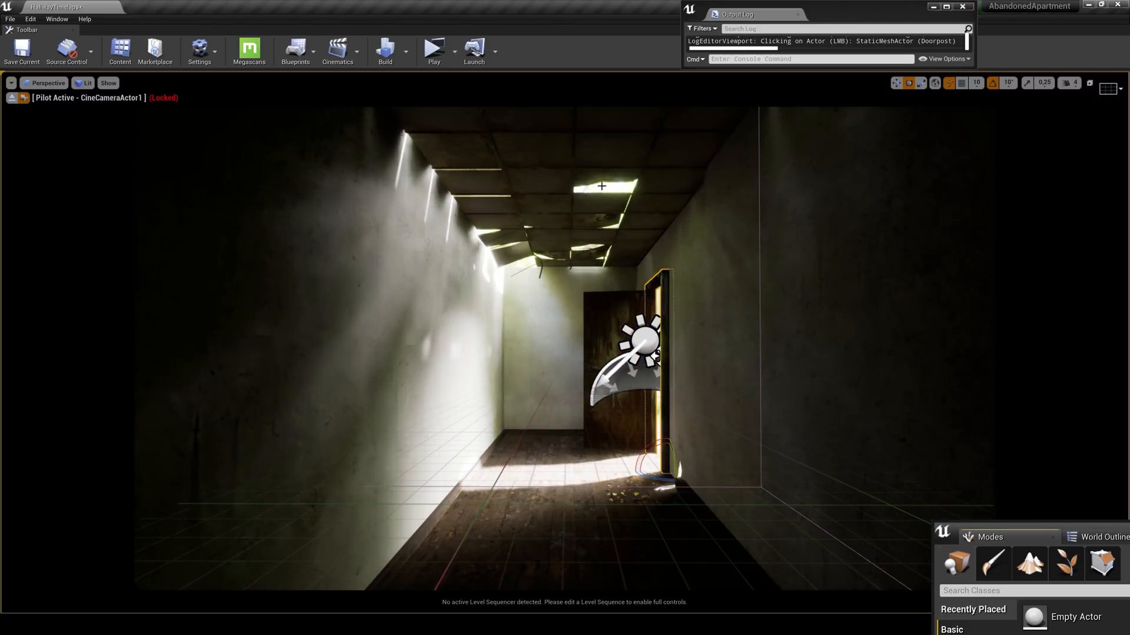
pyautogui.press('Delete')
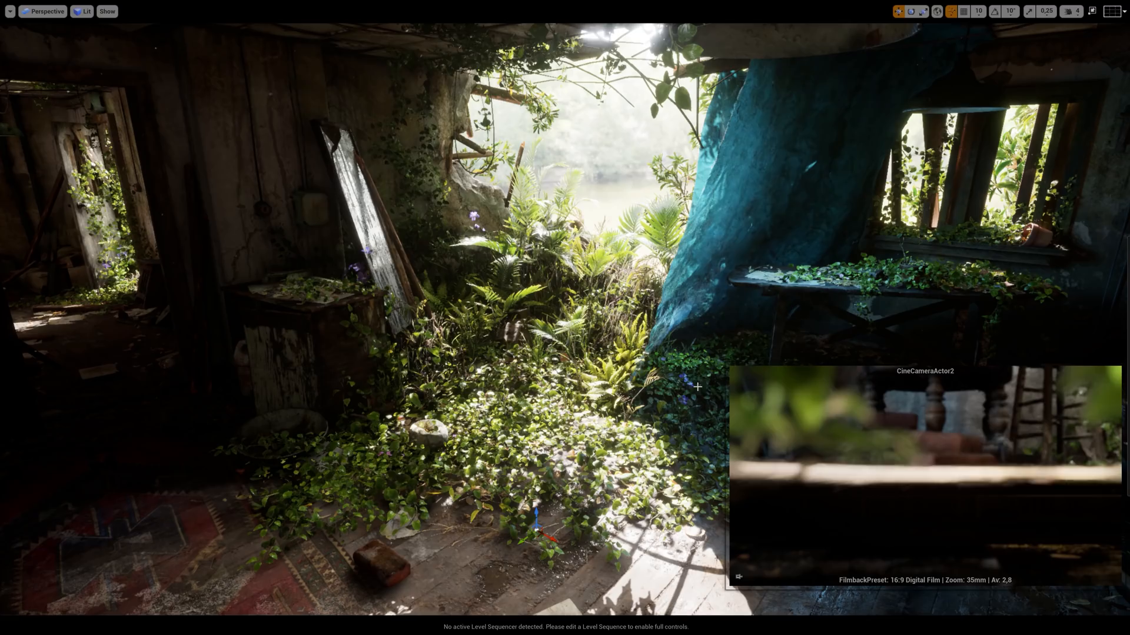
# Pilot CineCameraActor2 to frame the leaning mirror and ferns at 30mm, f/2.8.
pyautogui.click(46, 11)
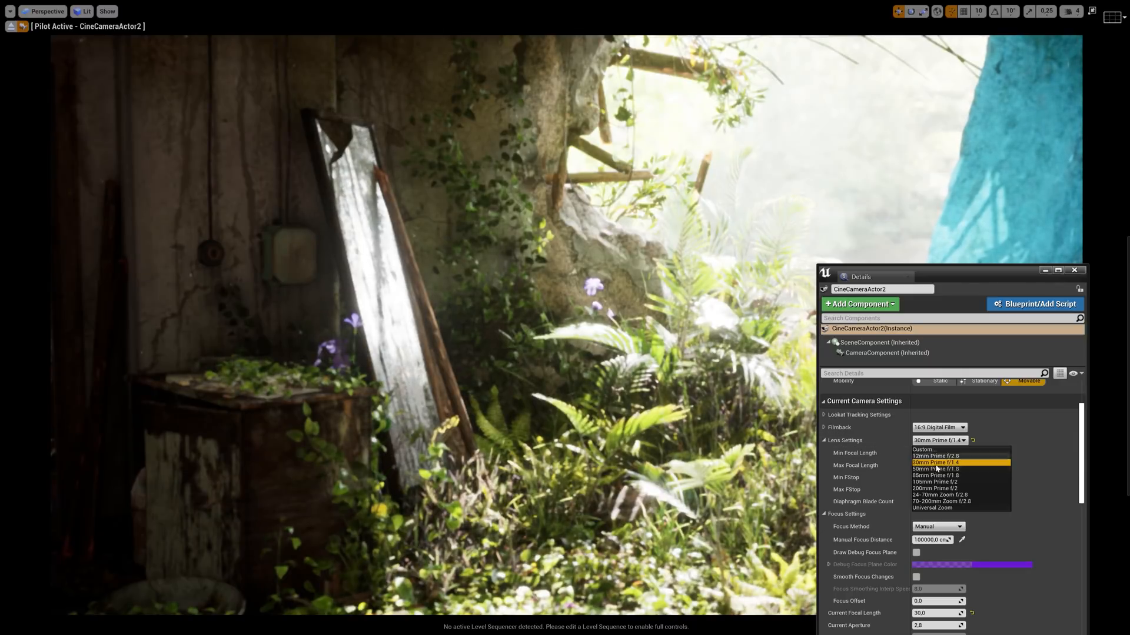
# Give CineCameraActor2 a 30mm f/1.4 prime lens preset and Manual exposure metering.
pyautogui.click(934, 468)
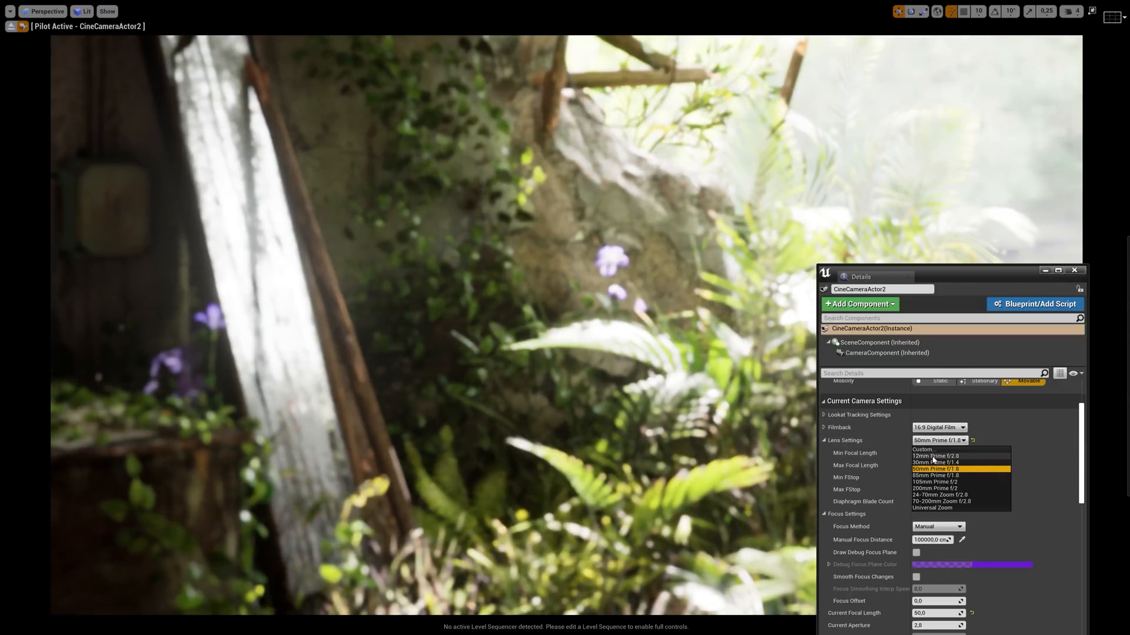
pyautogui.click(935, 461)
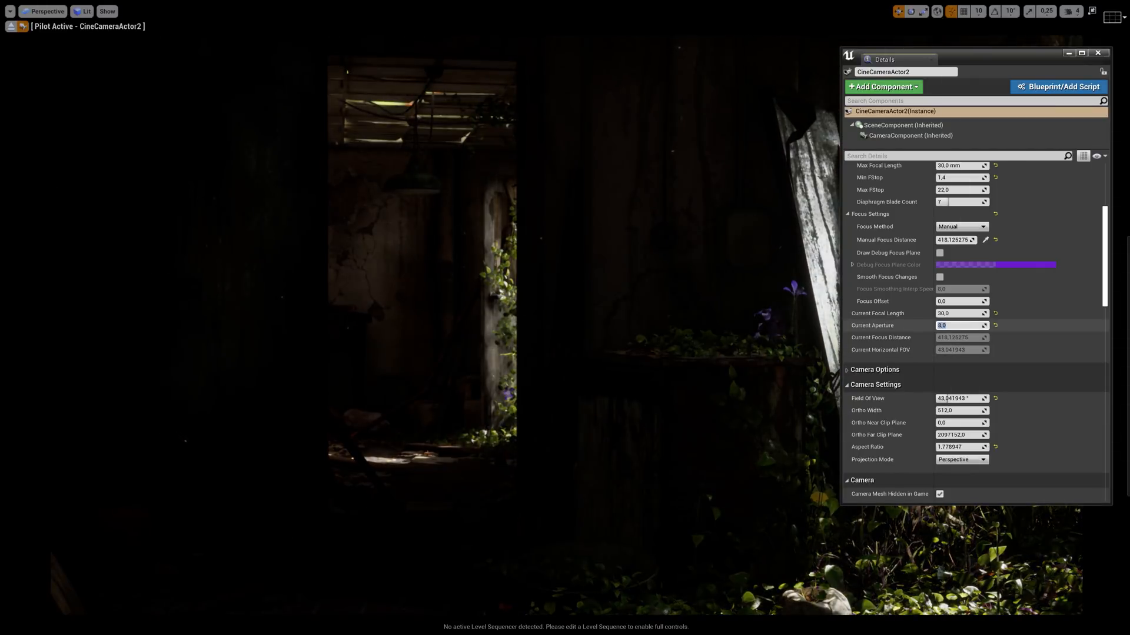
pyautogui.scroll(-3)
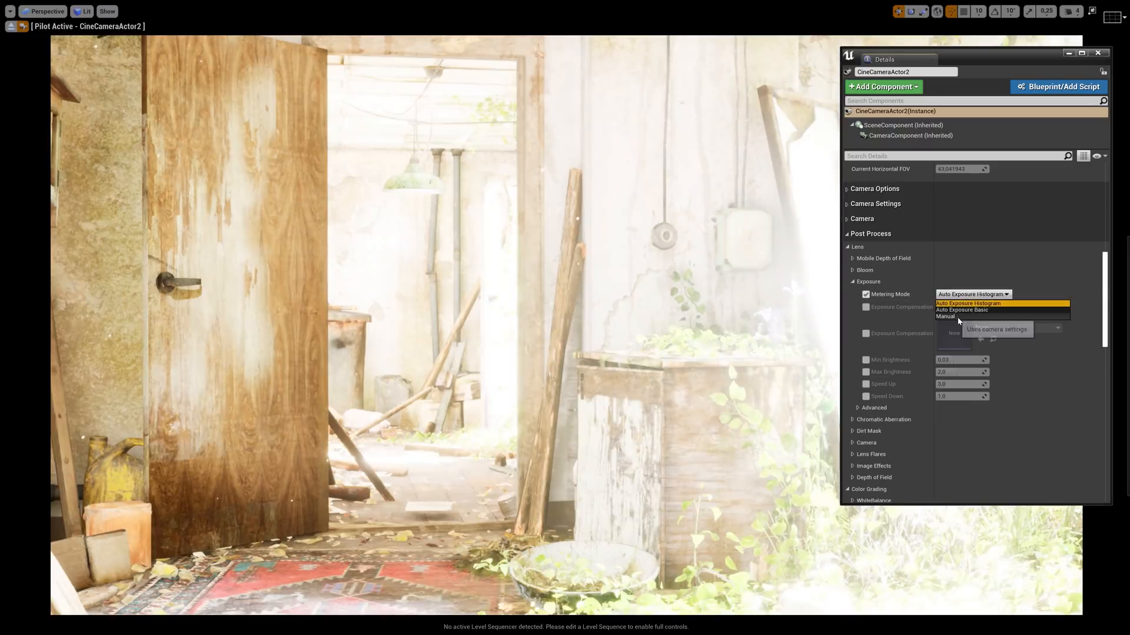
pyautogui.click(945, 316)
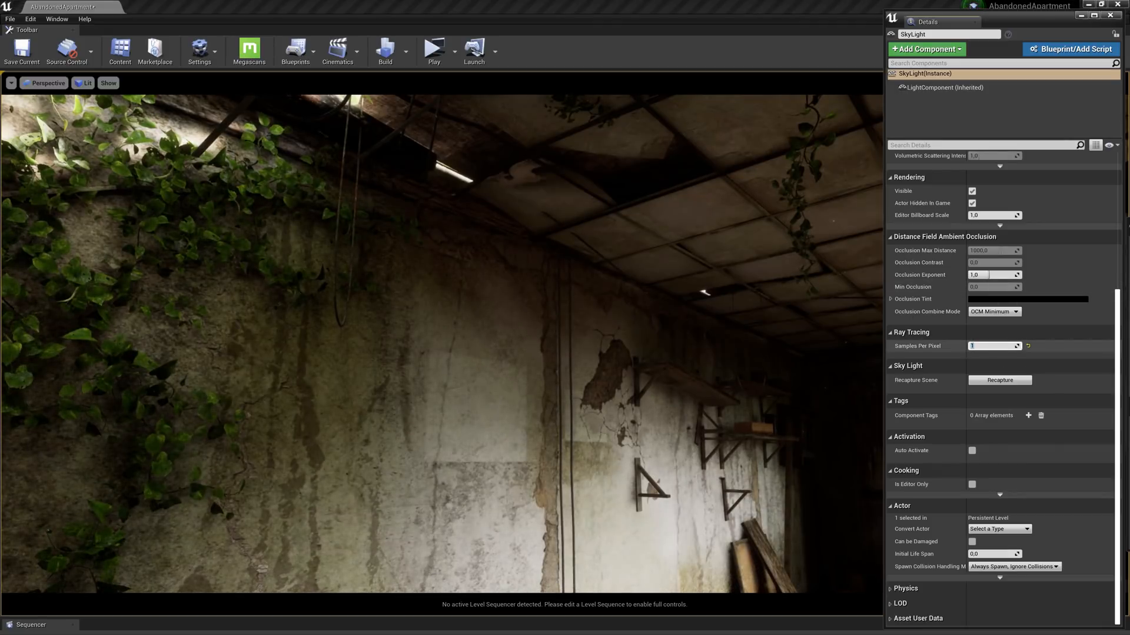
# Raise the SkyLight ray-tracing Samples Per Pixel, trying 10, 2, then 20.
pyautogui.write('10')
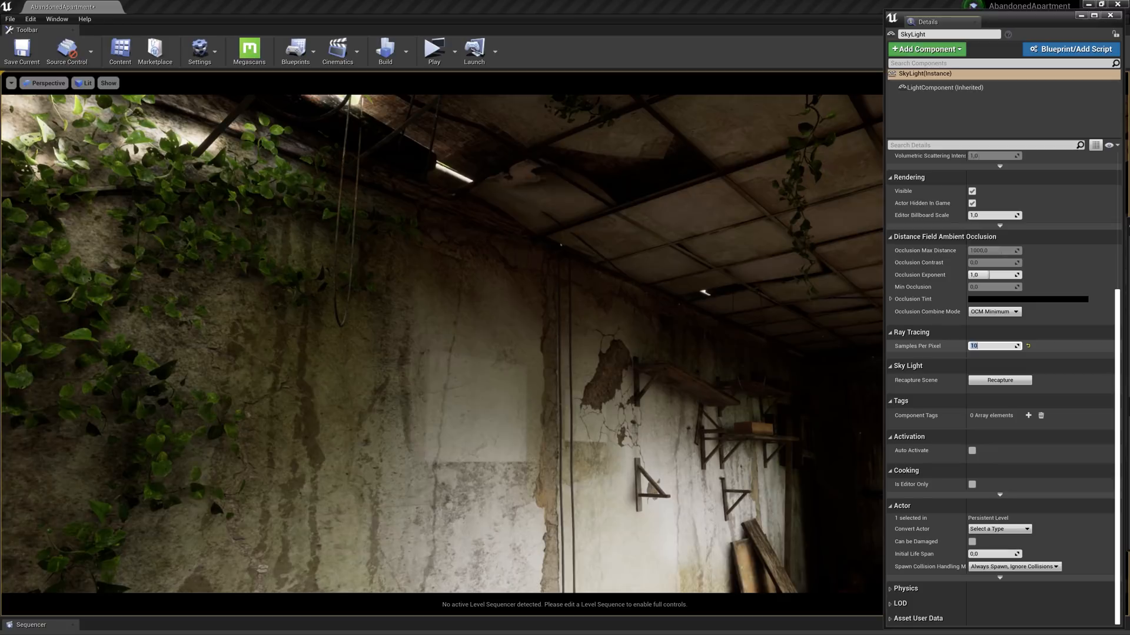
pyautogui.write('2')
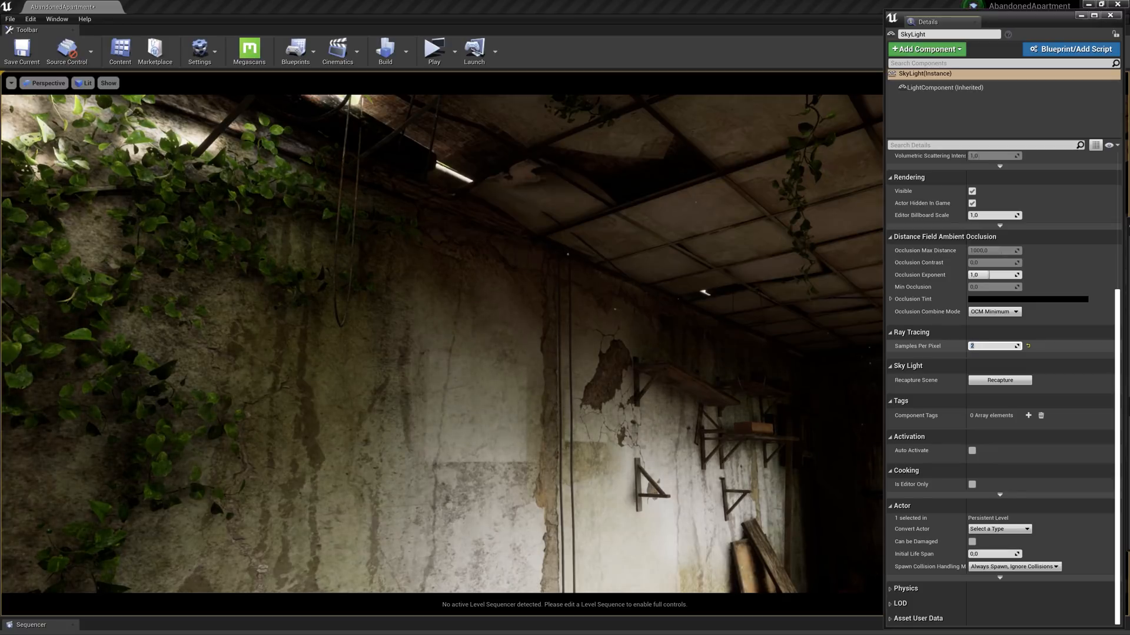
pyautogui.write('20')
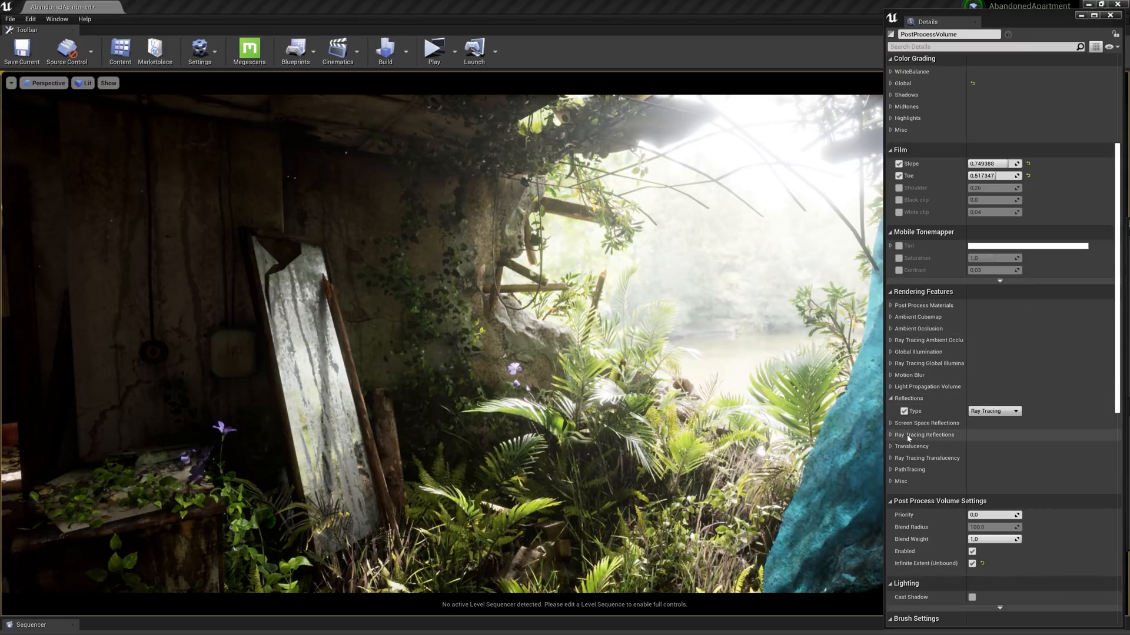
# Set Ray Tracing Reflections shadows to Hard Shadows, then to Disabled.
pyautogui.click(889, 435)
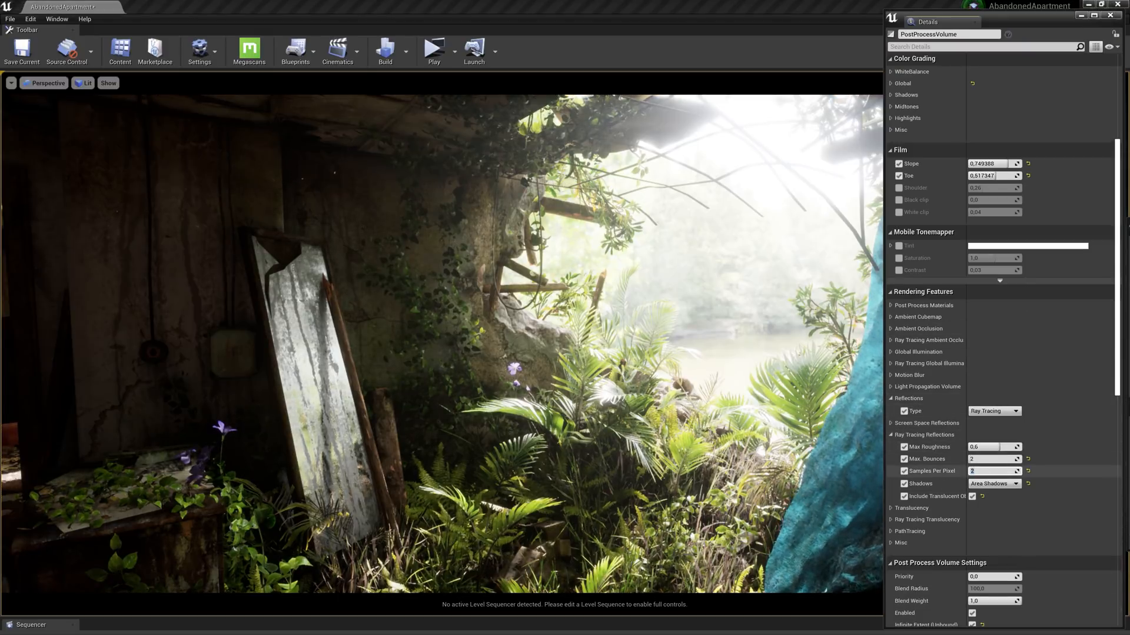
pyautogui.click(993, 484)
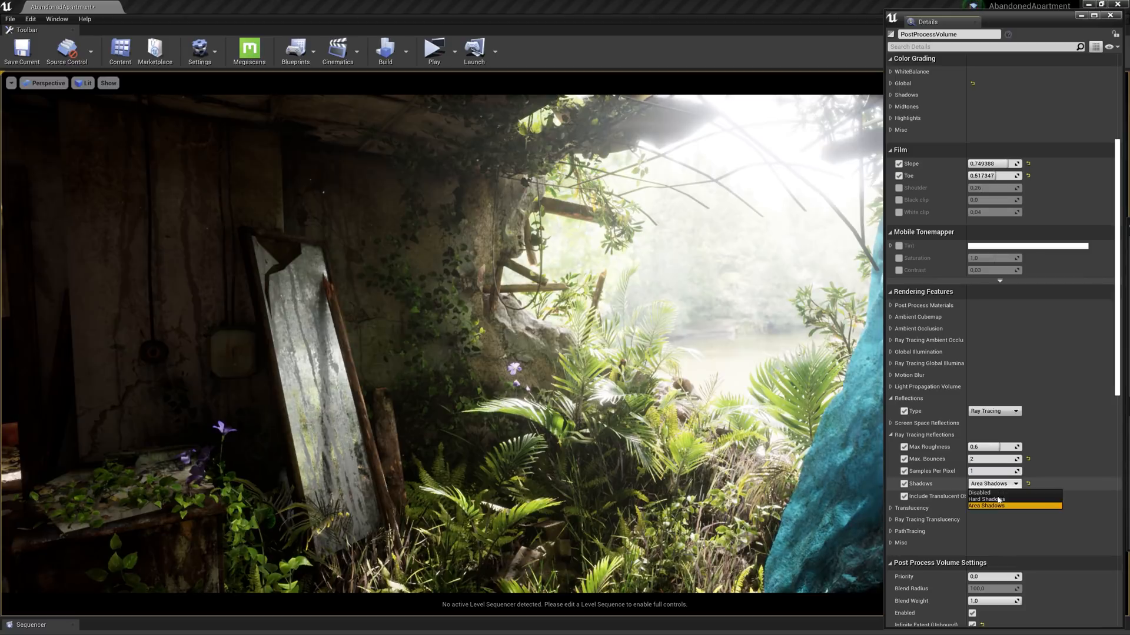
pyautogui.click(986, 499)
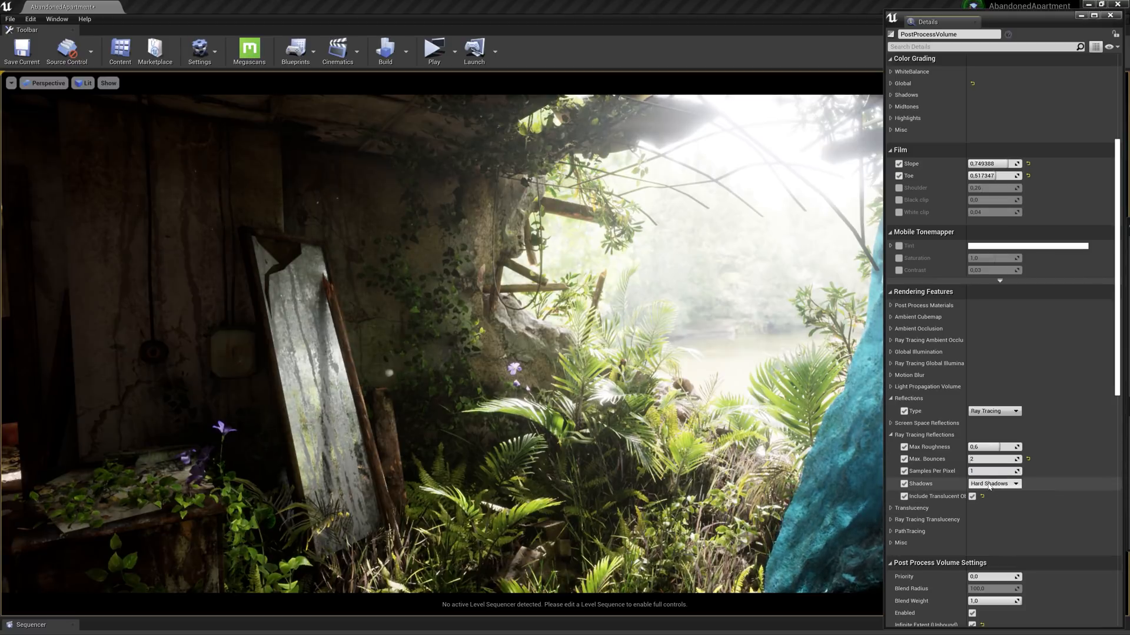
pyautogui.click(993, 484)
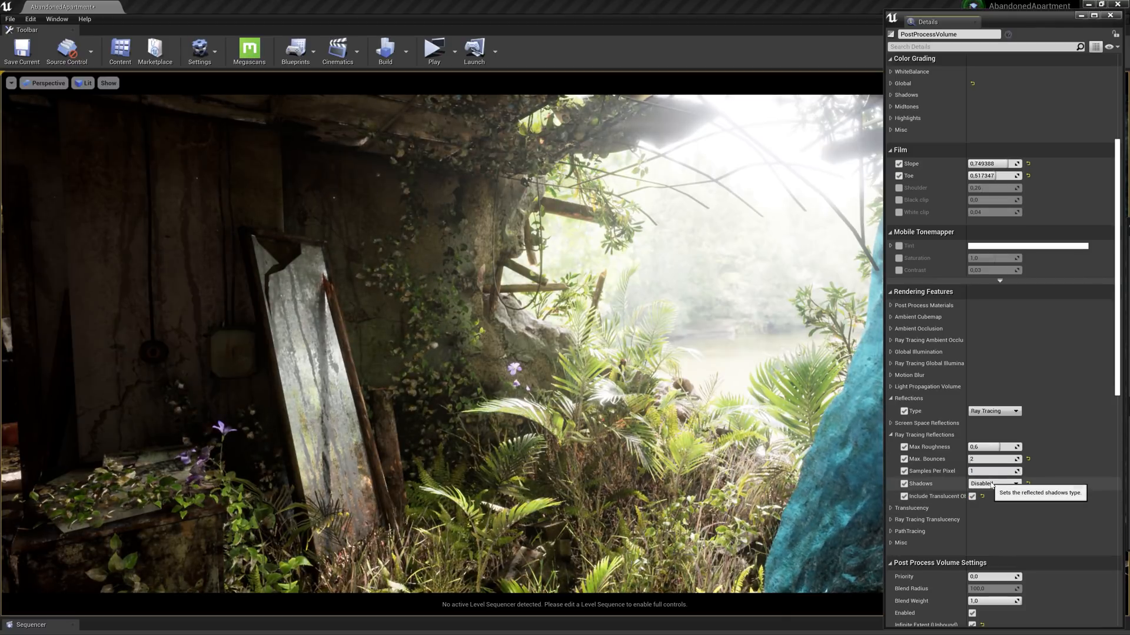